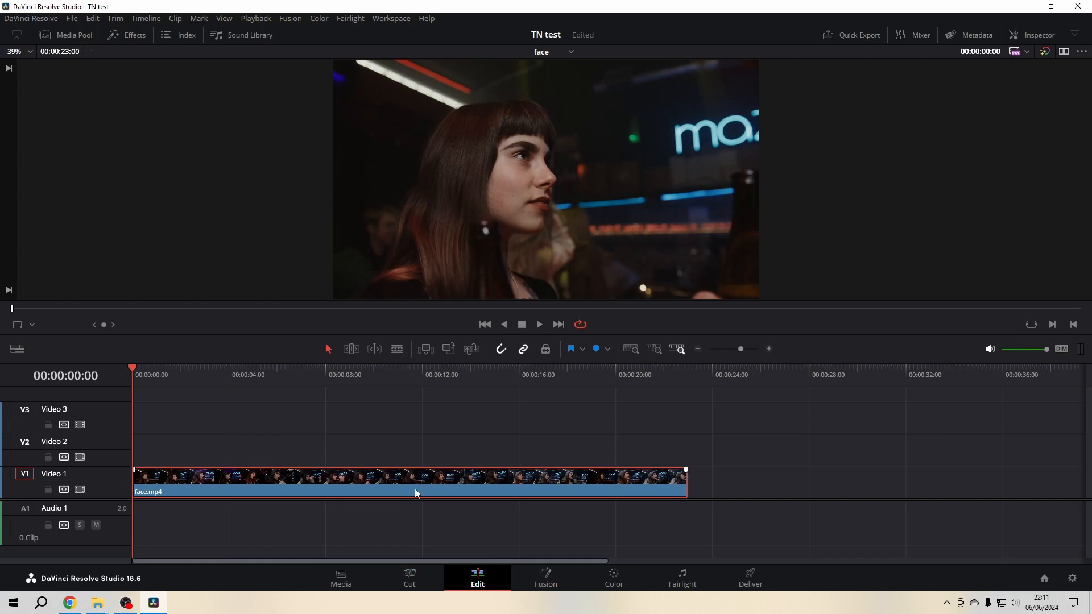
mouse_move(688, 604)
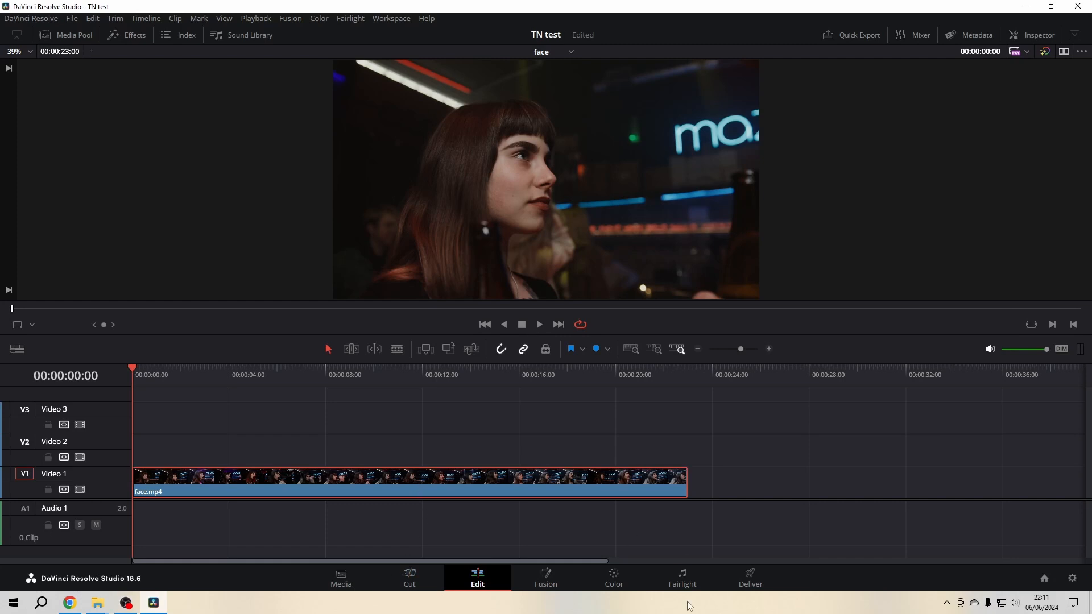
Step: Switch the face.mp4 clip from the Edit page to the Color page
left_click(613, 577)
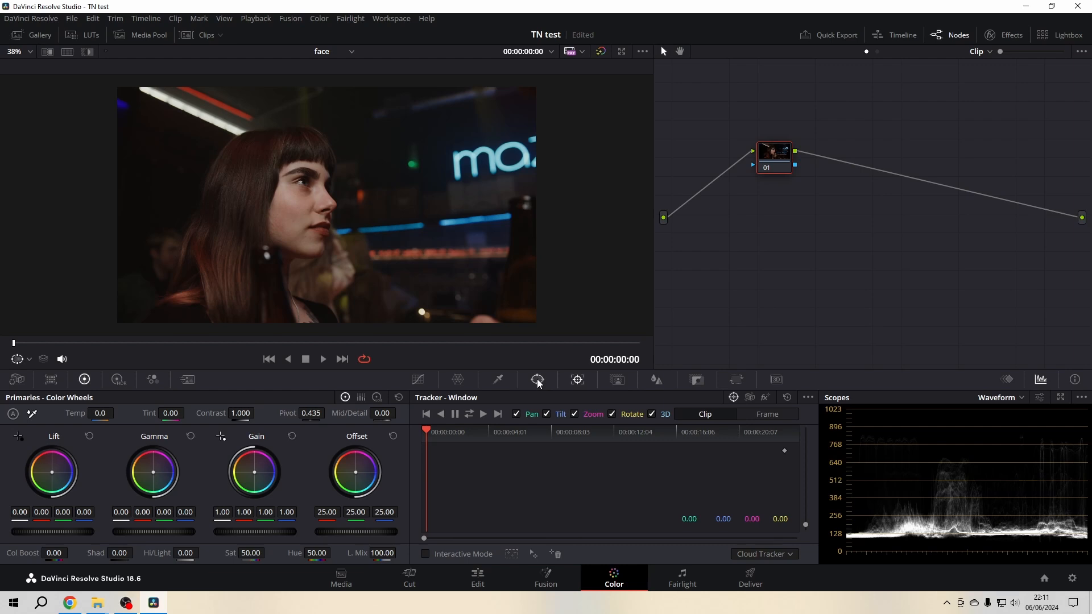
Step: Place a soft-edged circular power window centred over the woman's face
left_click(537, 379)
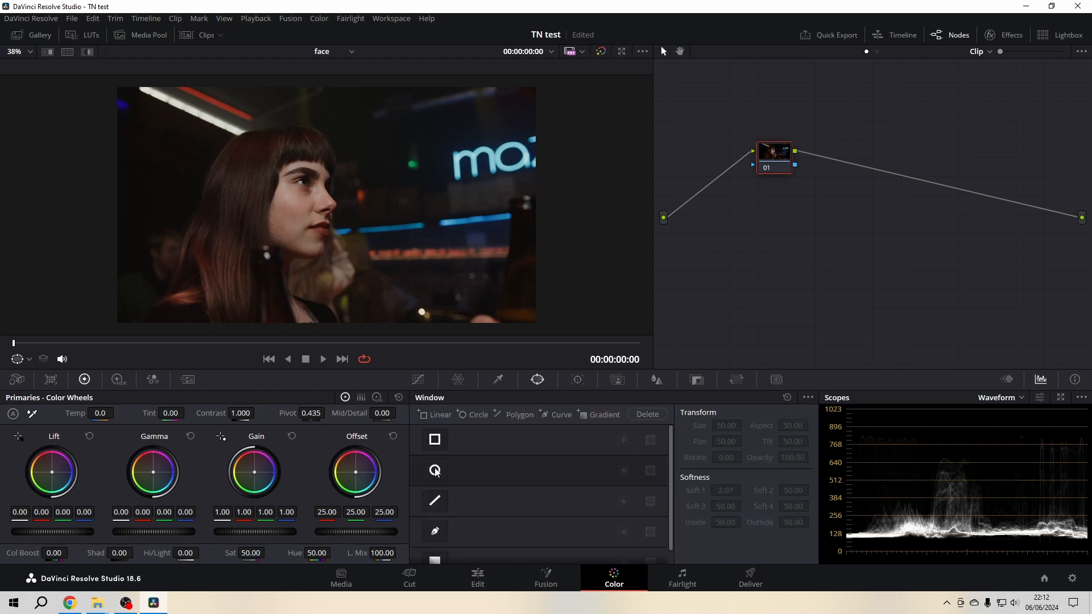
left_click(434, 471)
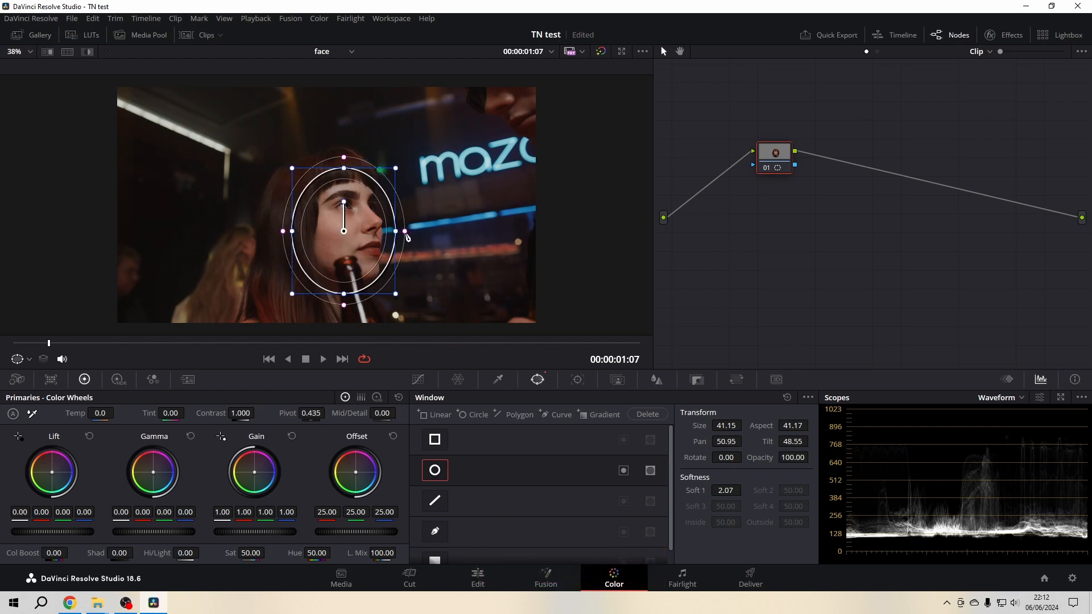
left_click_drag(342, 230, 362, 241)
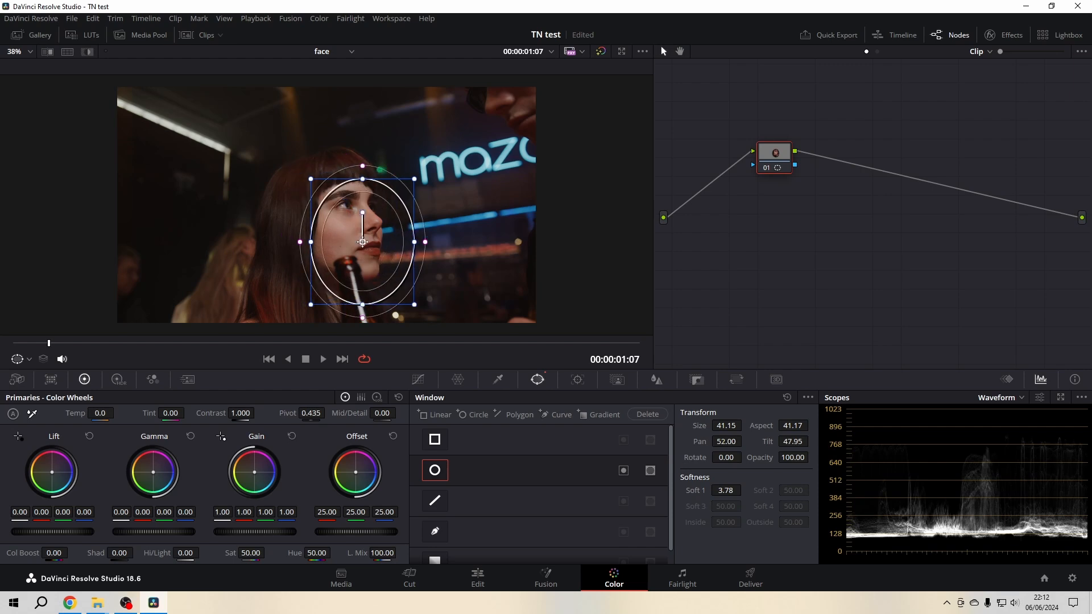
left_click_drag(361, 242, 348, 232)
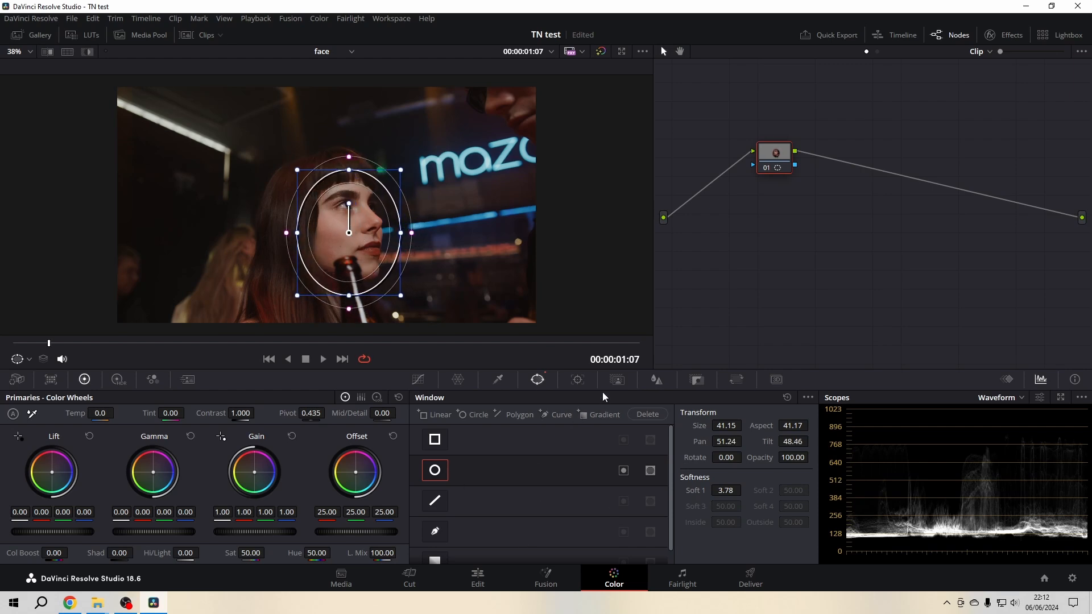
left_click(576, 380)
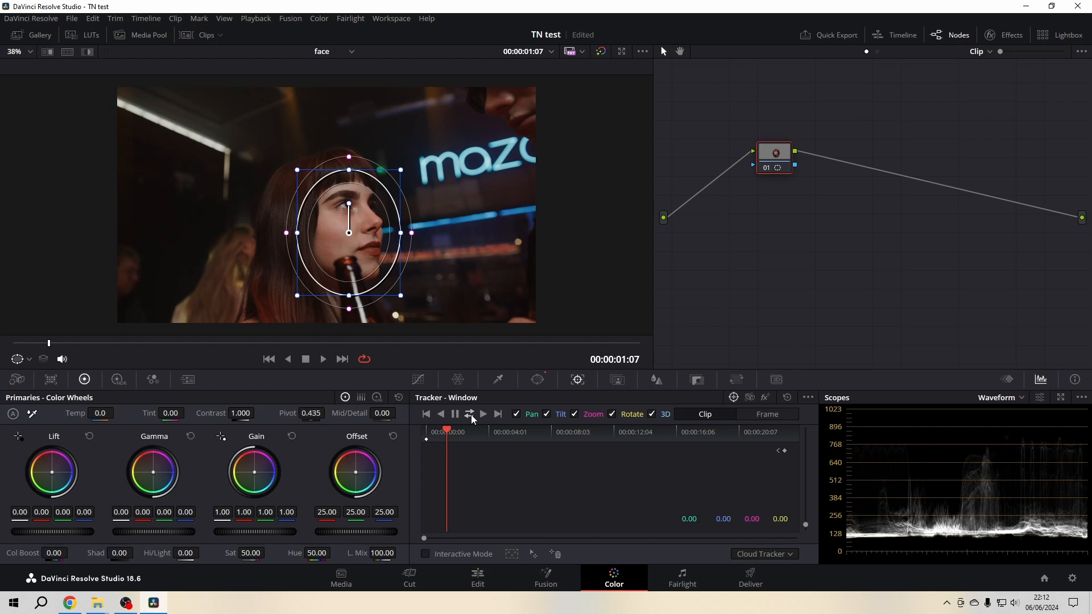
mouse_move(471, 413)
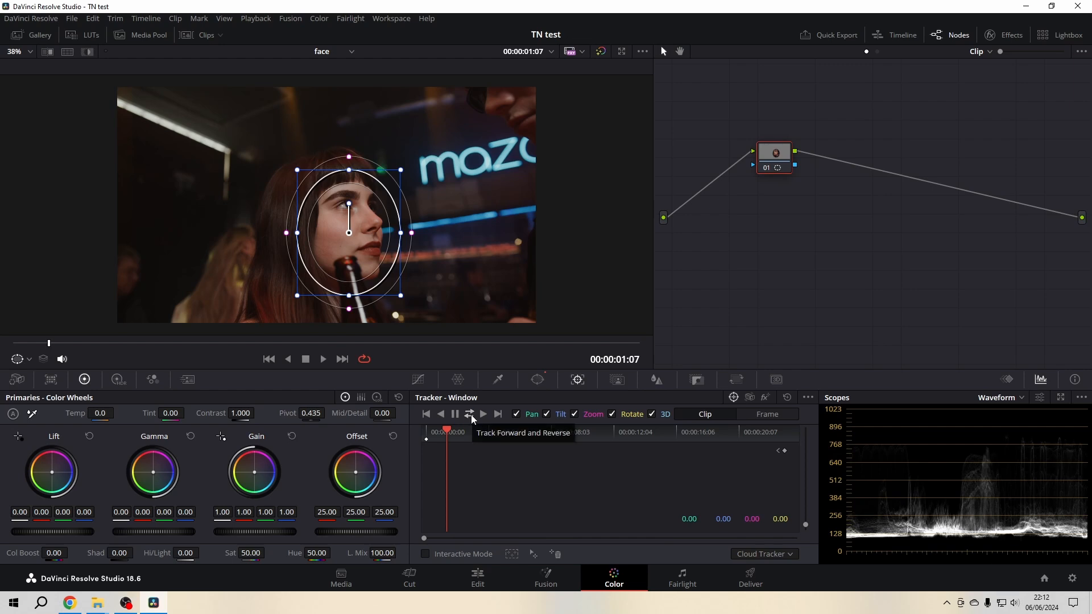
Step: Track the circle window forward and in reverse across the whole clip
left_click(469, 414)
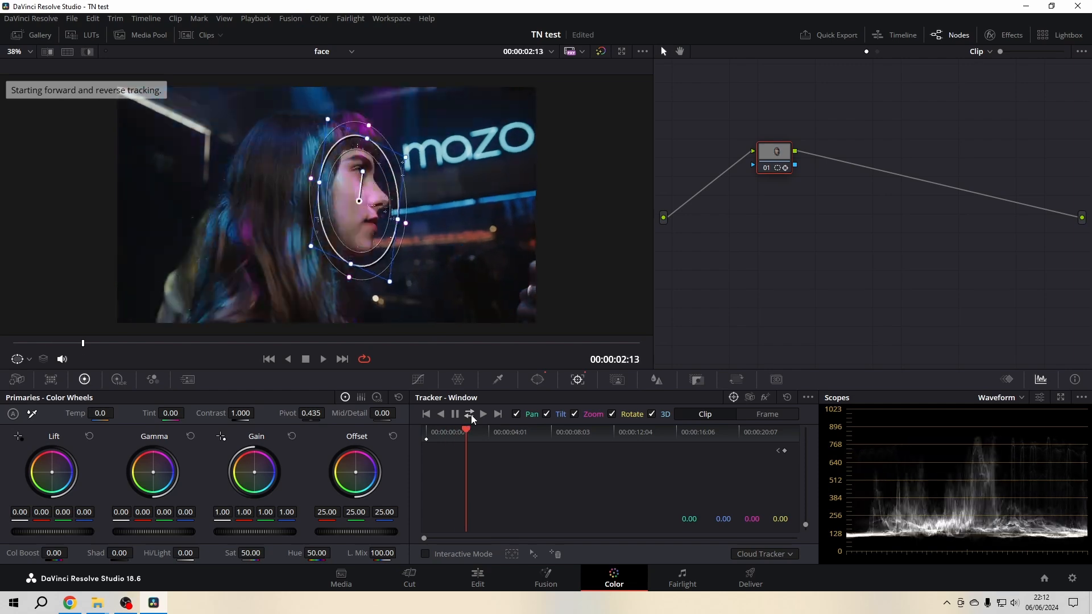
left_click(483, 413)
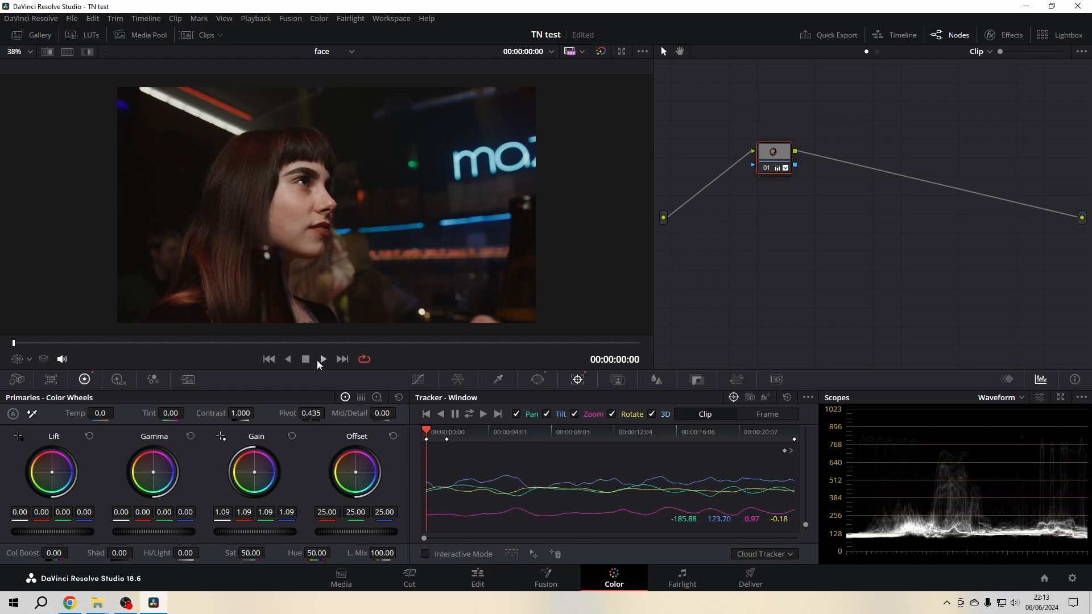
Step: Play back the clip in the viewer to review the face brightened to gain 1.30
left_click(321, 359)
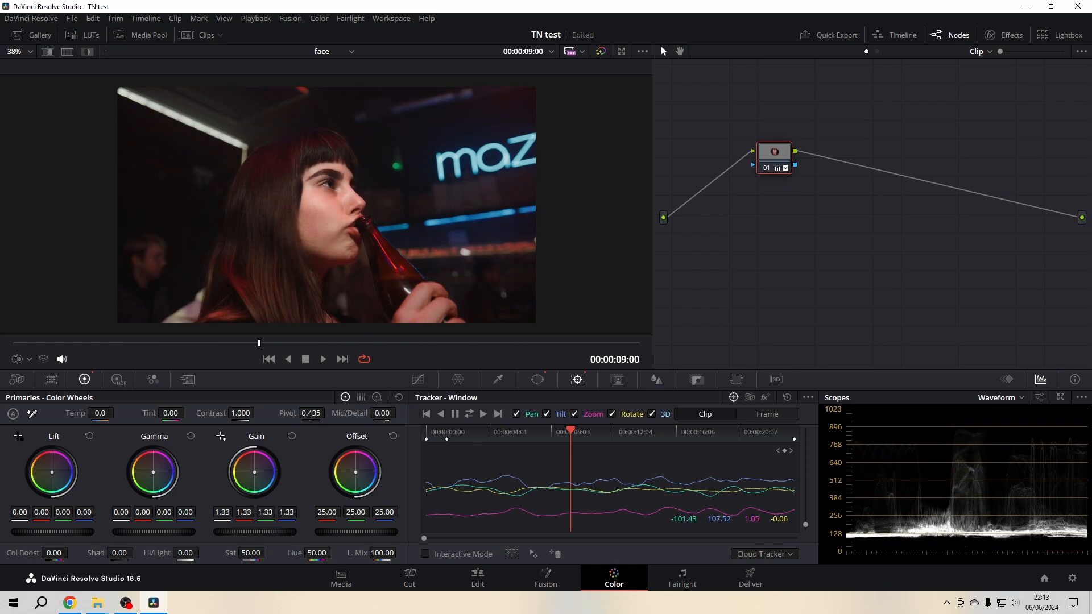
left_click(322, 359)
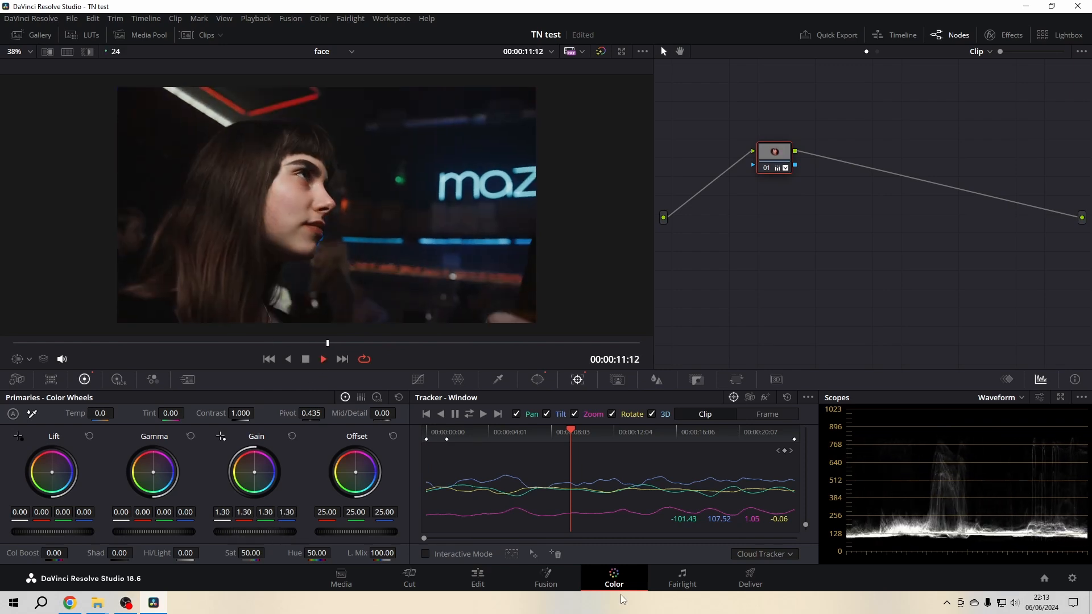